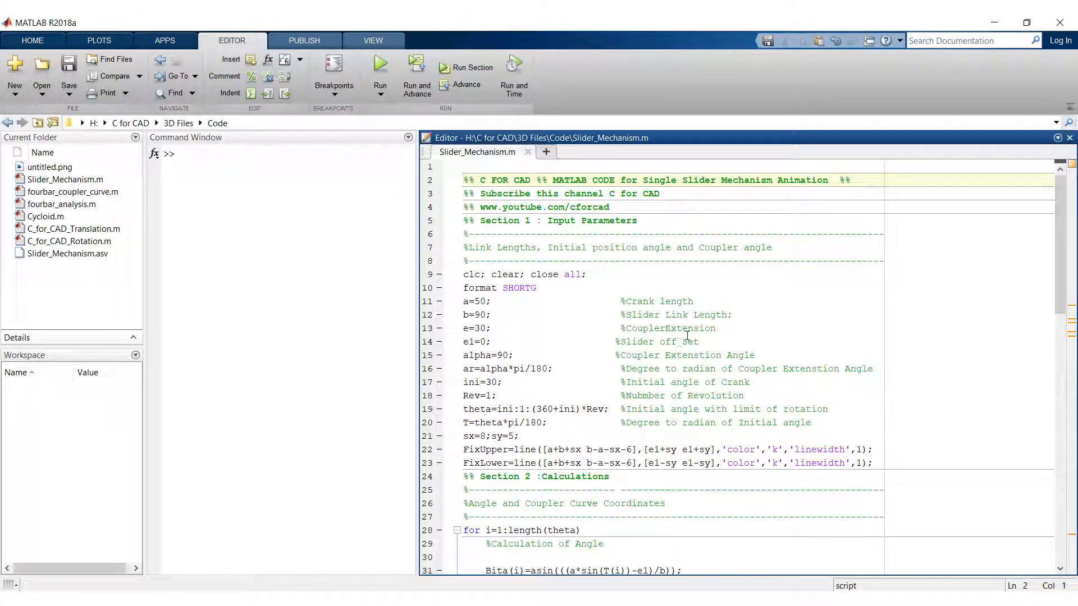
pyautogui.moveTo(543, 211)
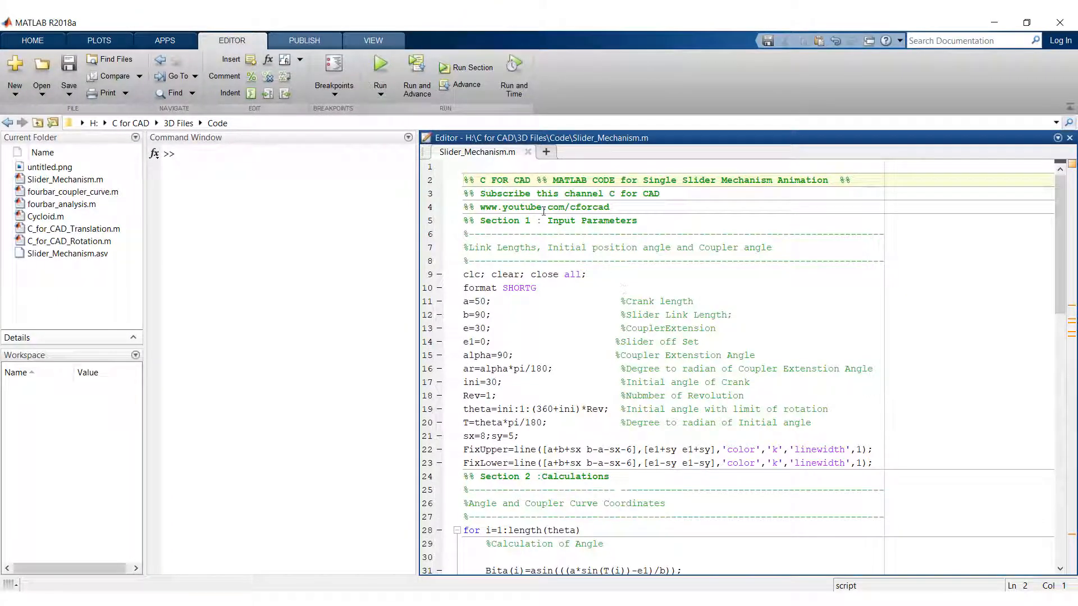
# Review the script, run it to animate the coupler curve (radius 50, distance 100), then close Figure 1
pyautogui.scroll(-3)
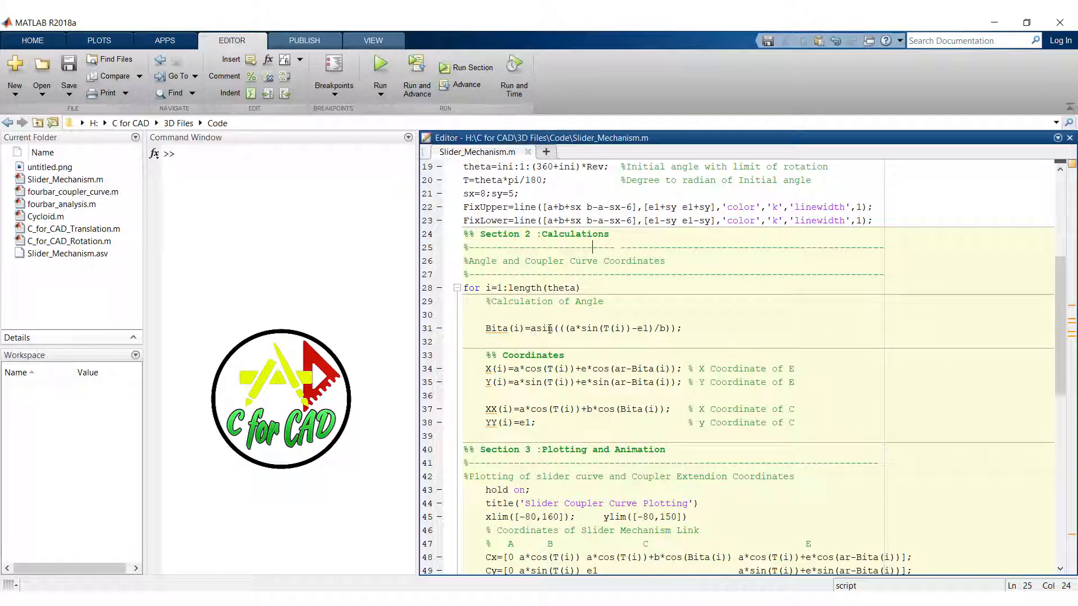
pyautogui.scroll(-3)
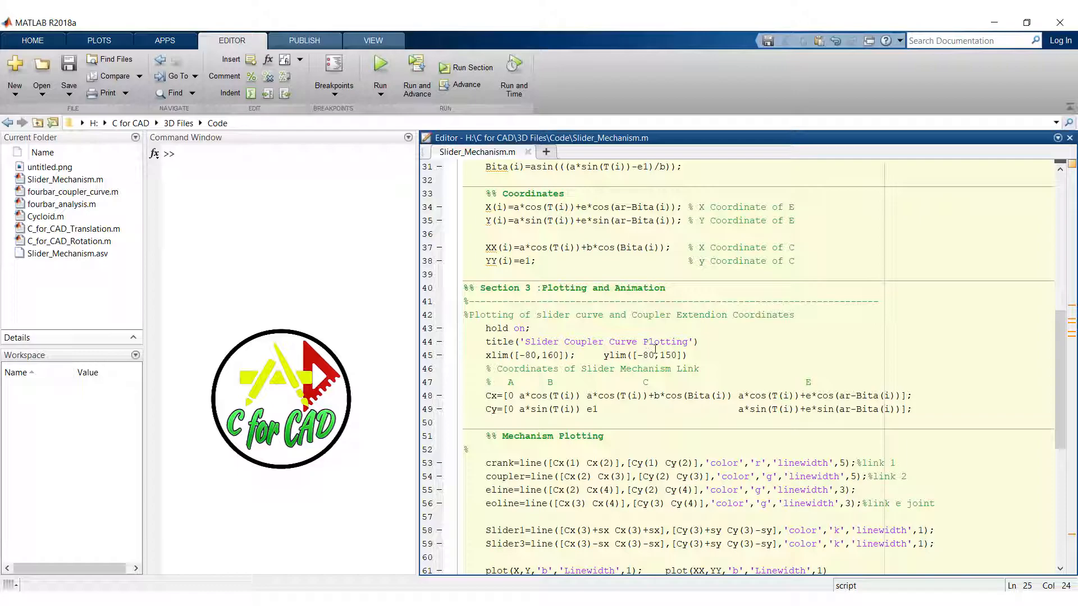
pyautogui.scroll(-3)
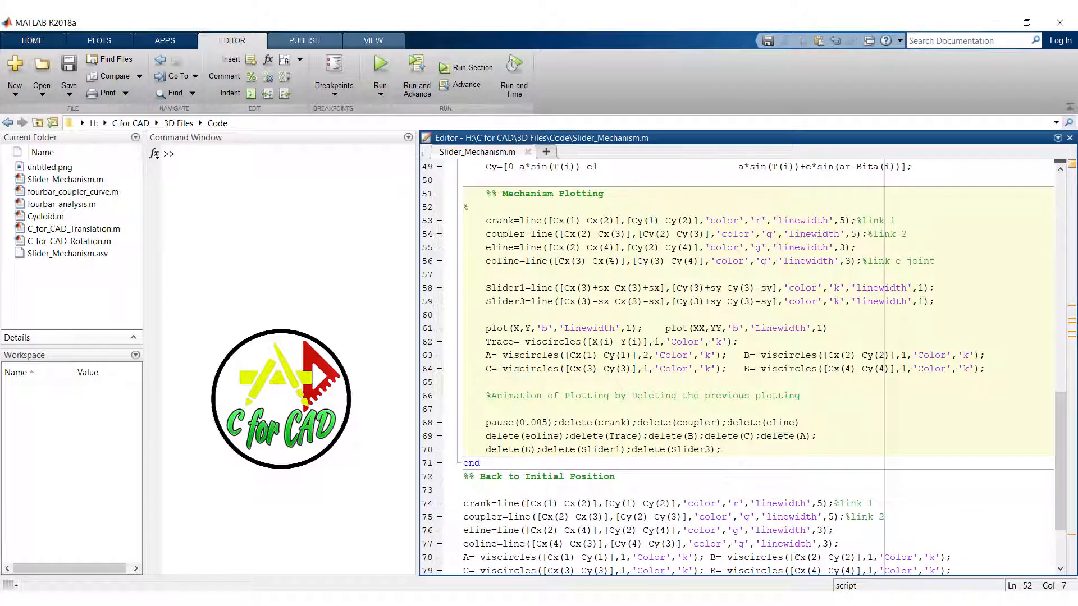
pyautogui.click(496, 207)
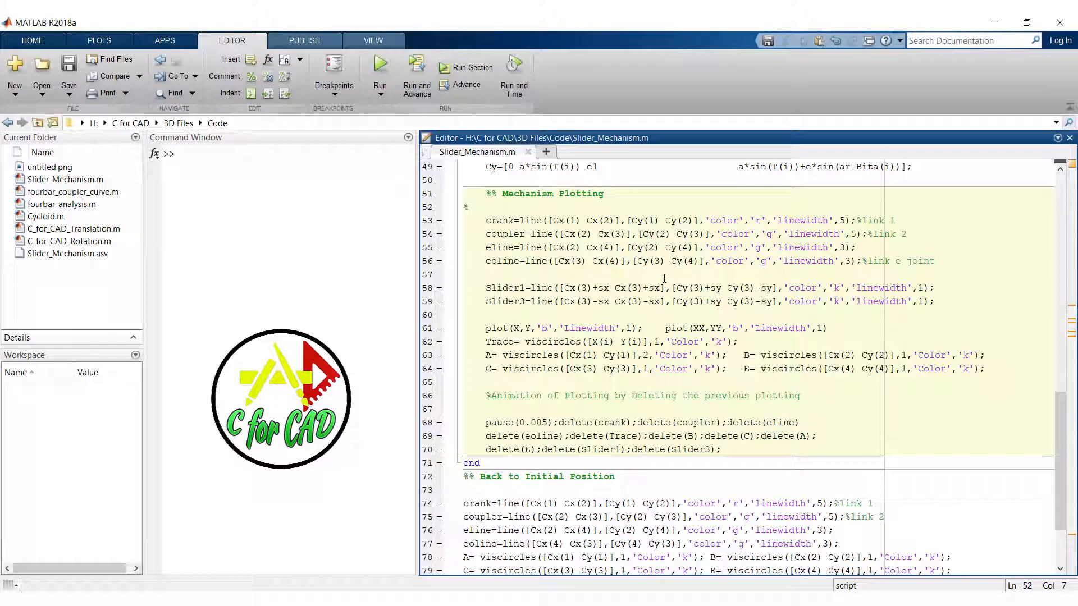
pyautogui.scroll(-3)
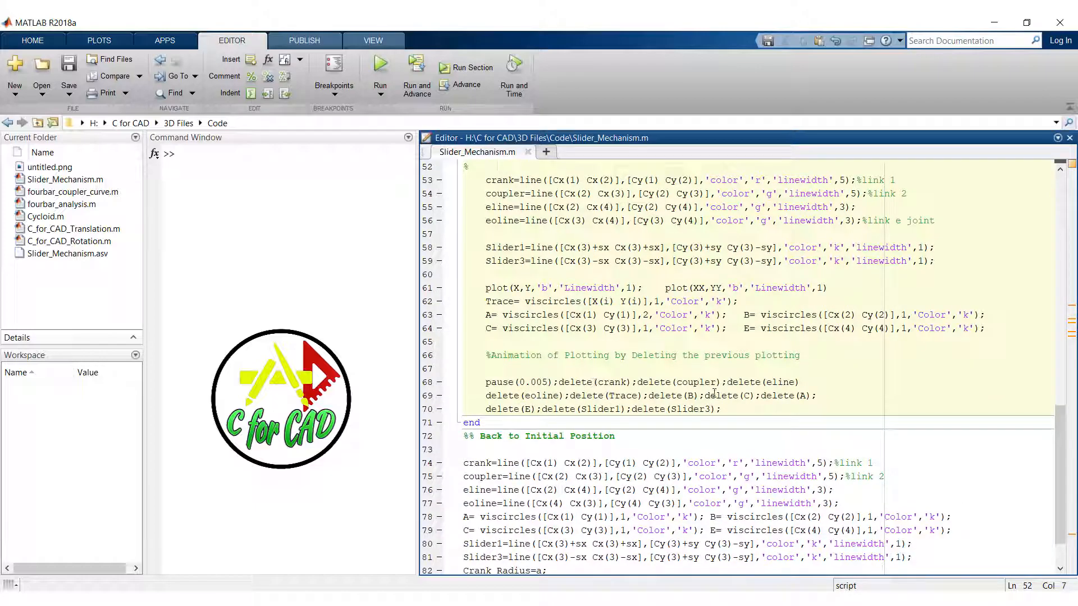
pyautogui.moveTo(673, 319)
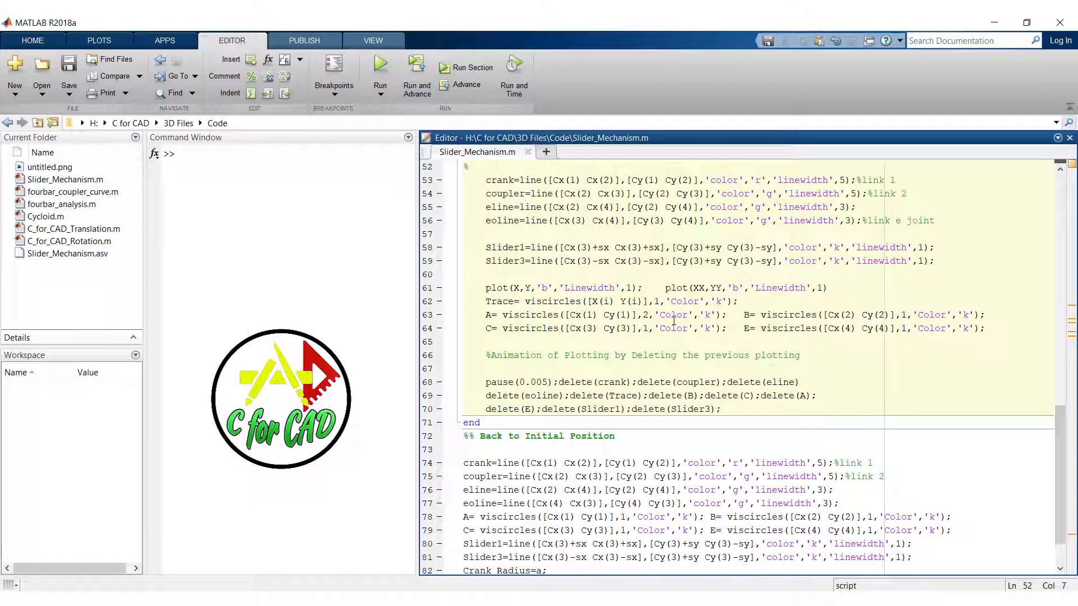
pyautogui.scroll(-3)
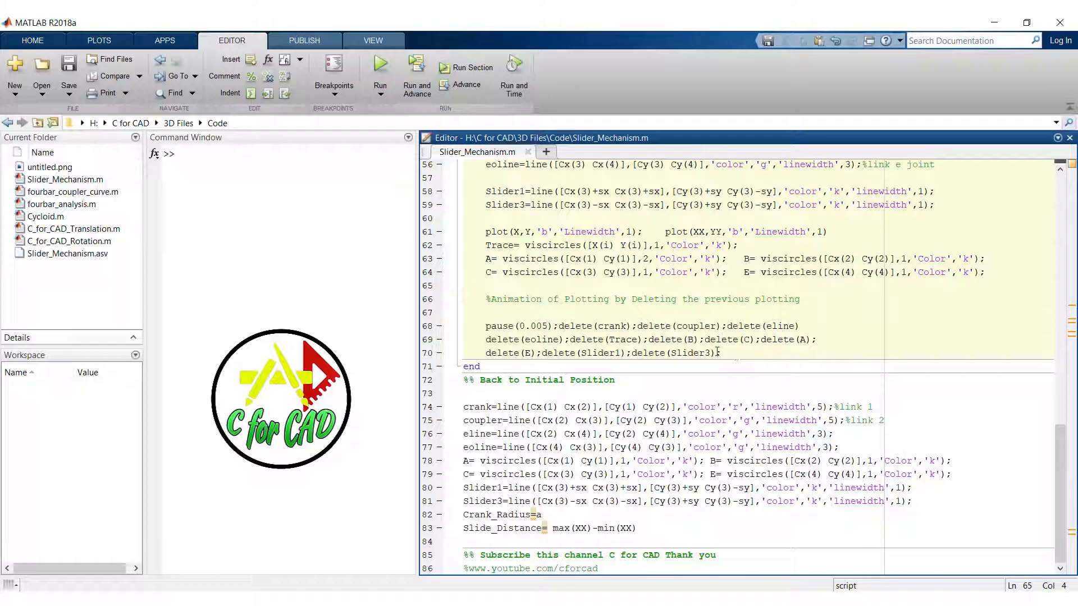
pyautogui.click(543, 380)
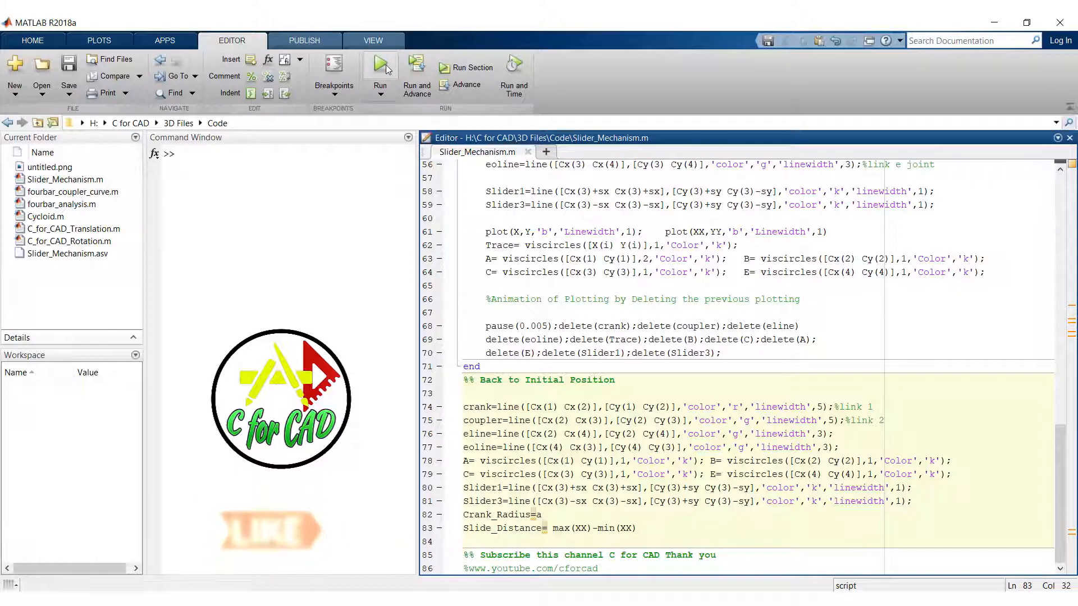
pyautogui.click(379, 69)
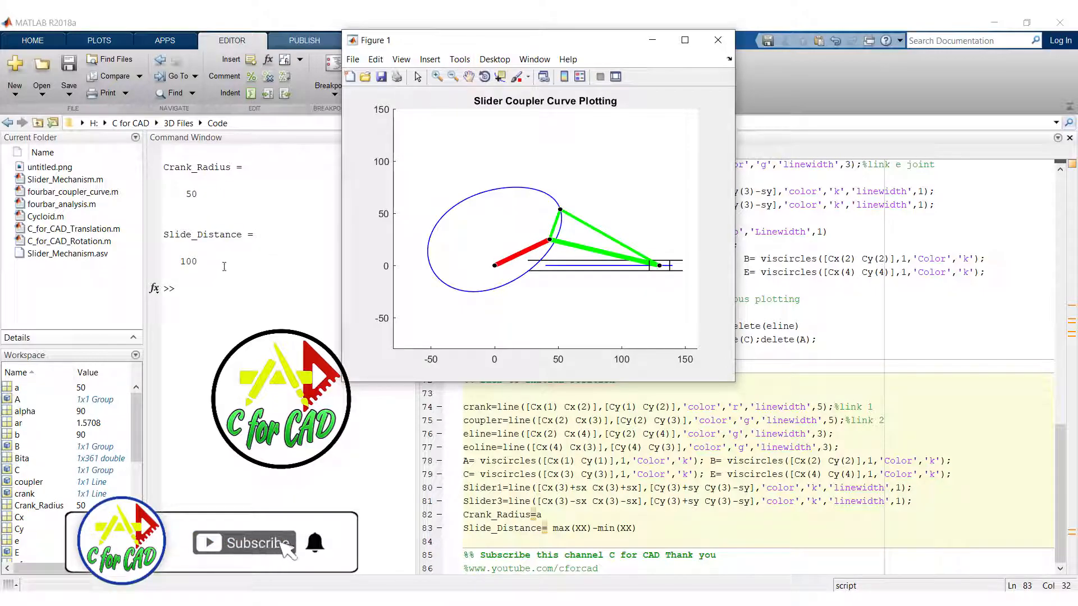
pyautogui.click(718, 40)
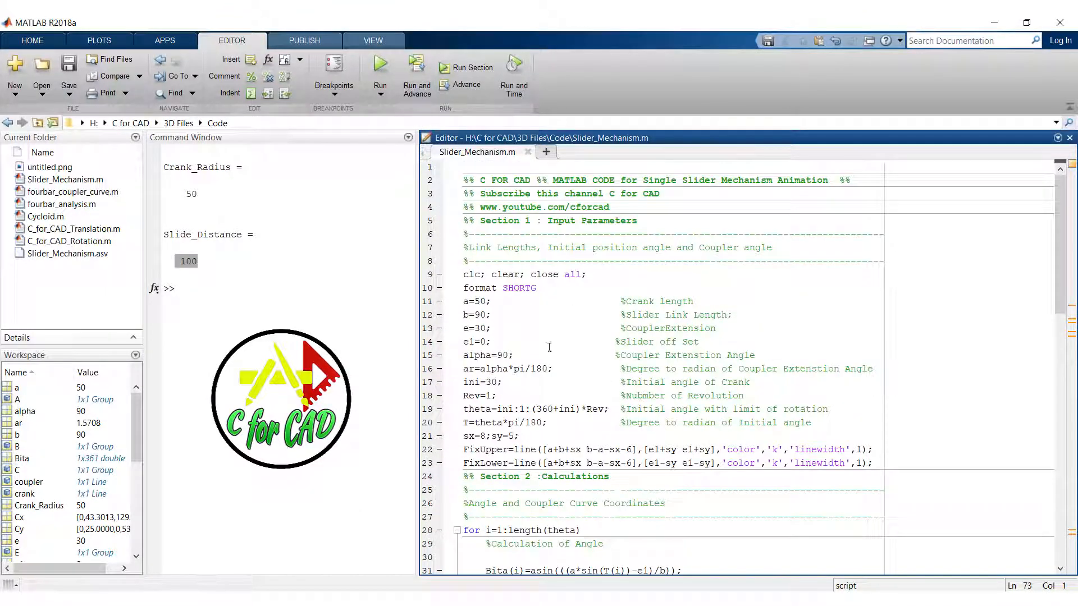
# Change slider offset e1 from 0 to 20 and rerun, giving slide distance 103.92
pyautogui.click(487, 341)
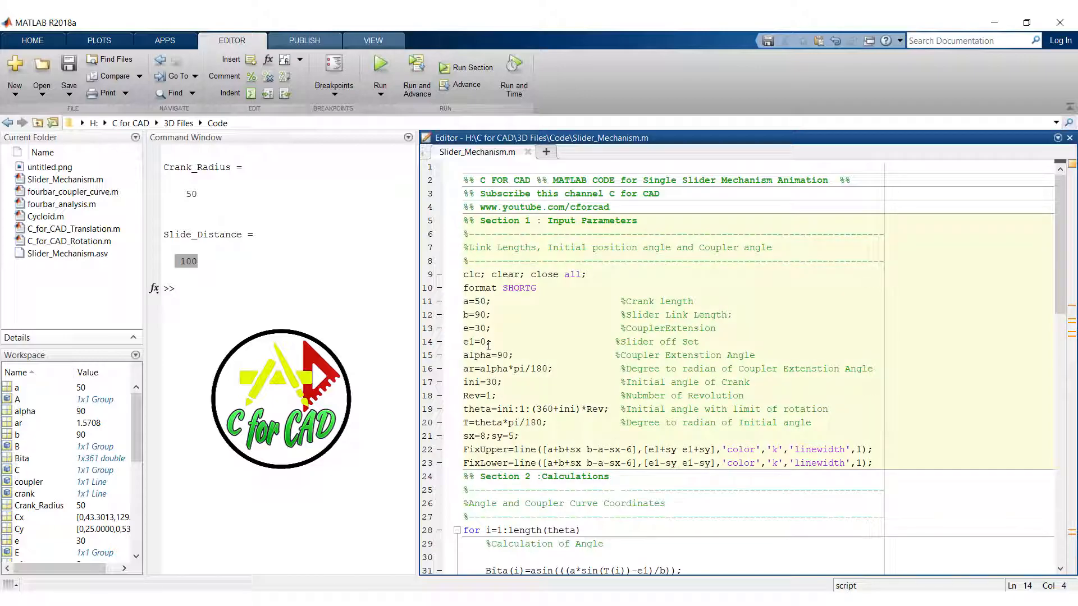
pyautogui.write('2')
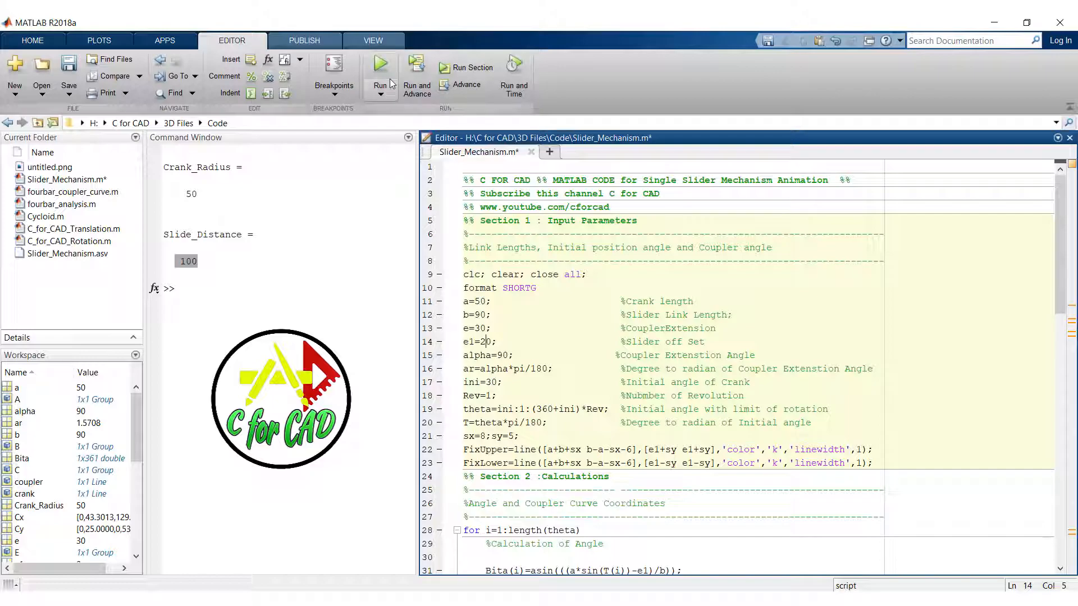
pyautogui.moveTo(380, 65)
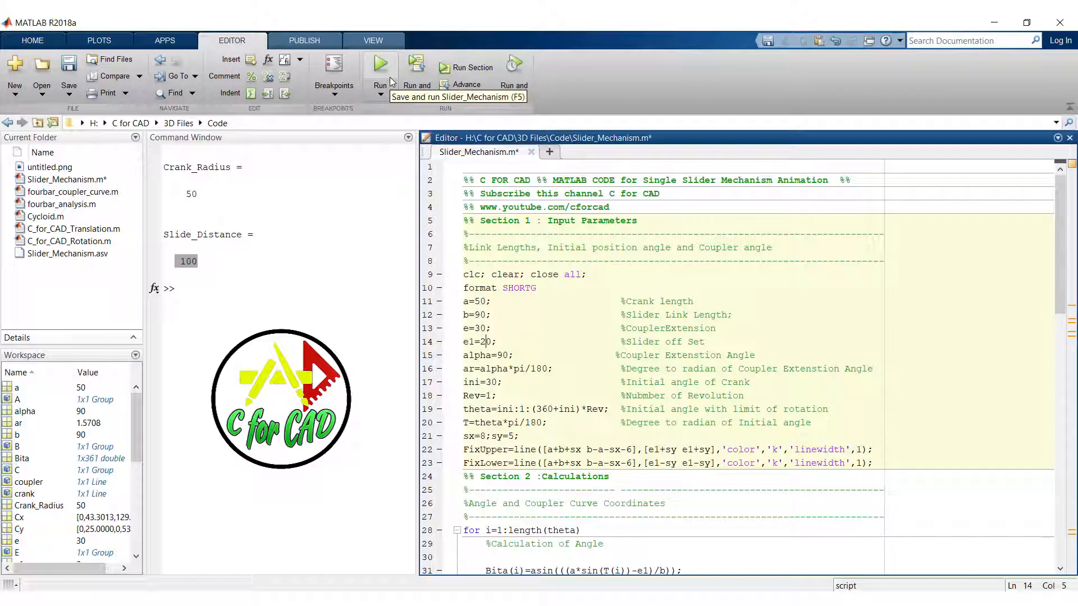
pyautogui.click(381, 63)
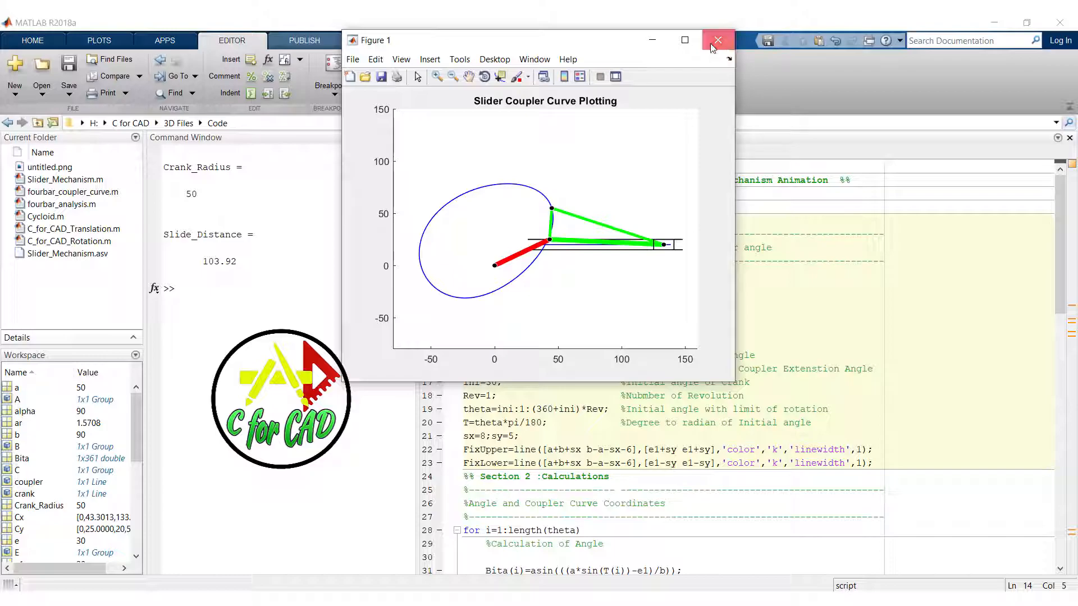
# Close the old figure, set e1 to -20, rerun the animation and close it
pyautogui.click(717, 39)
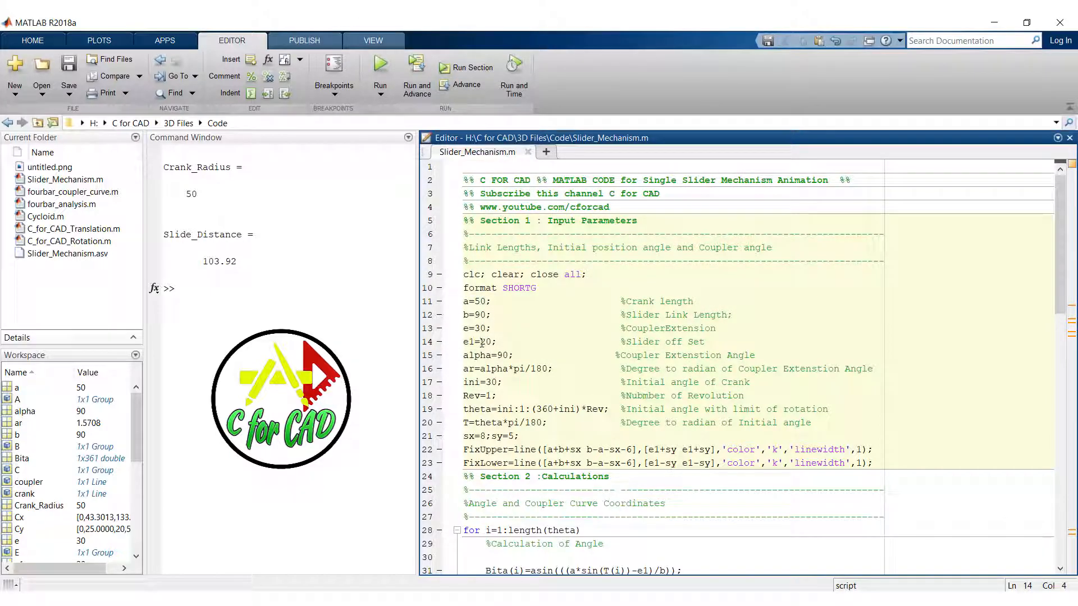
pyautogui.write('2')
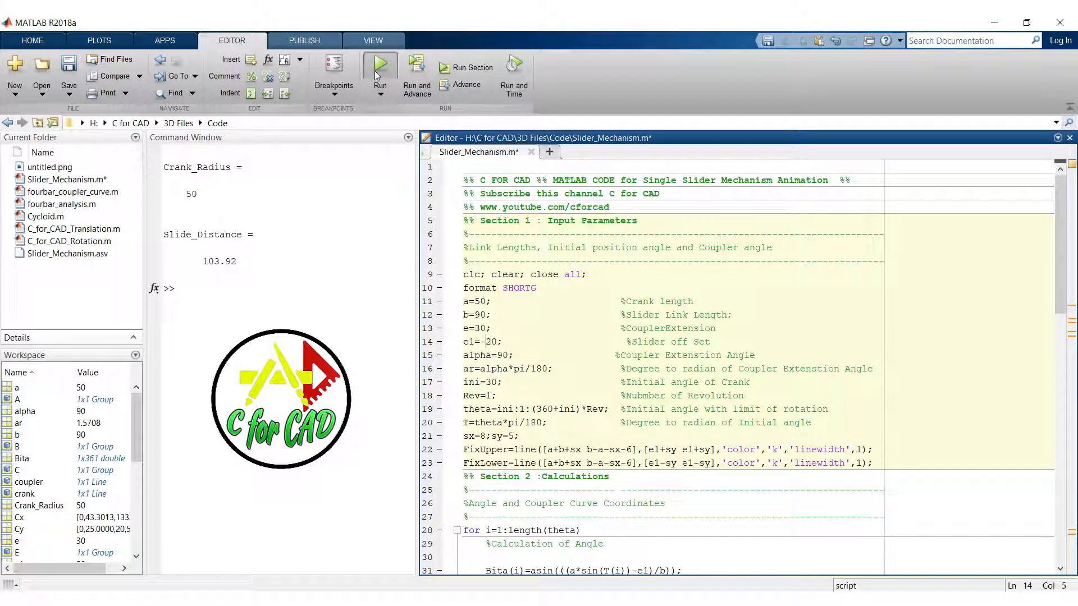
pyautogui.click(379, 67)
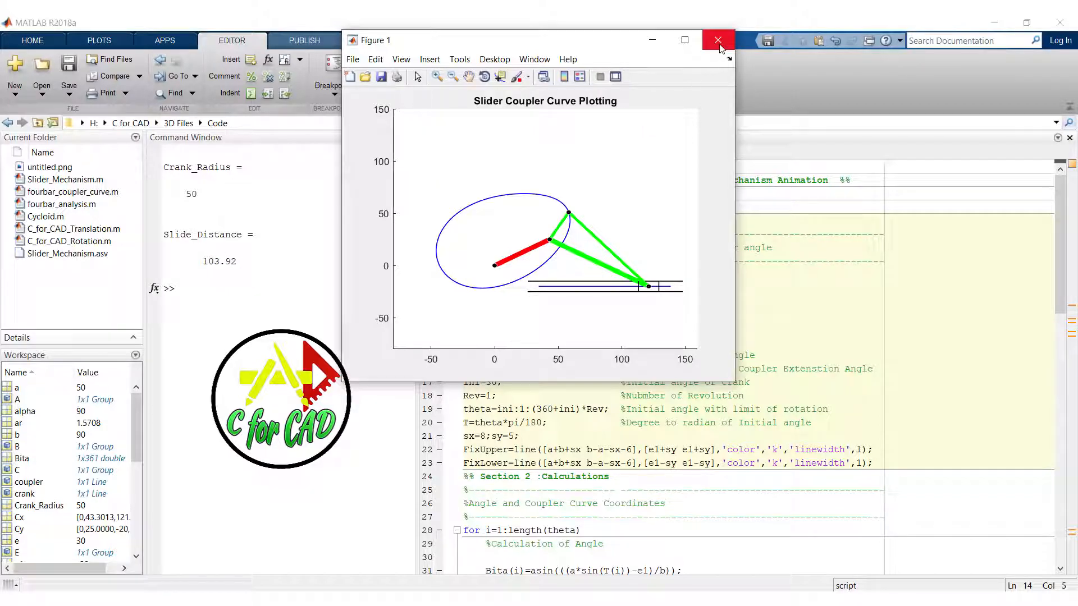
pyautogui.click(718, 40)
pyautogui.write('6')
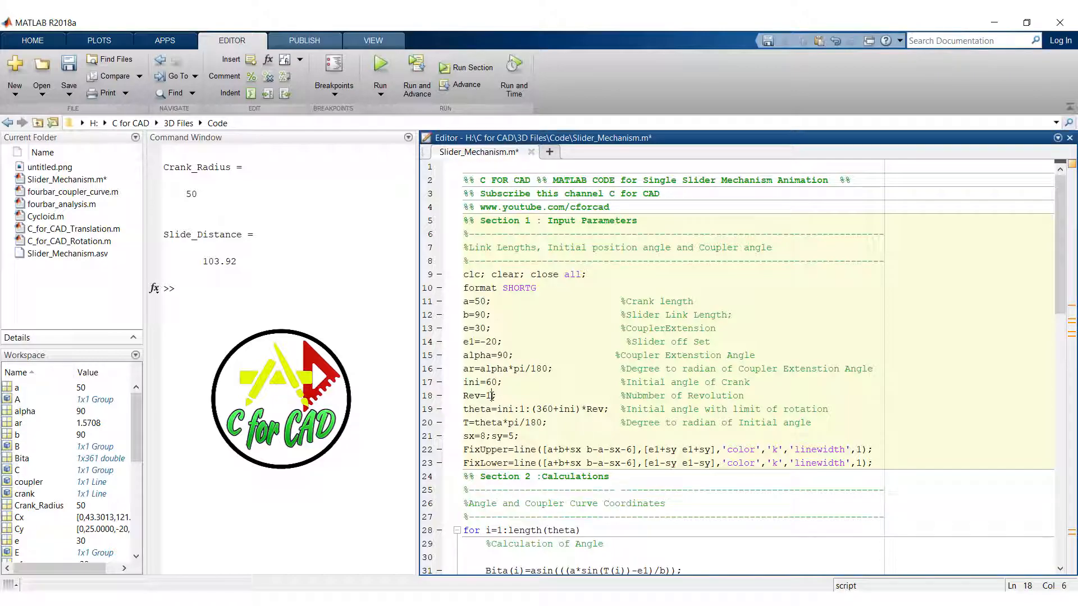
# Set Rev to 0.5 and rerun, drawing half a coupler curve with slide distance 54.335
pyautogui.write('0.5')
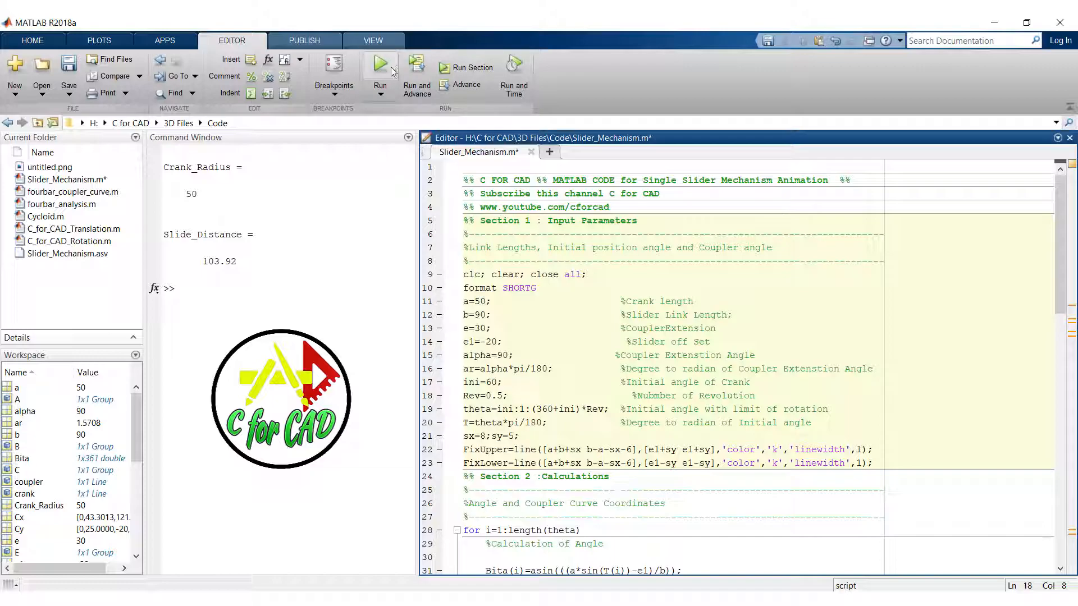
pyautogui.click(379, 66)
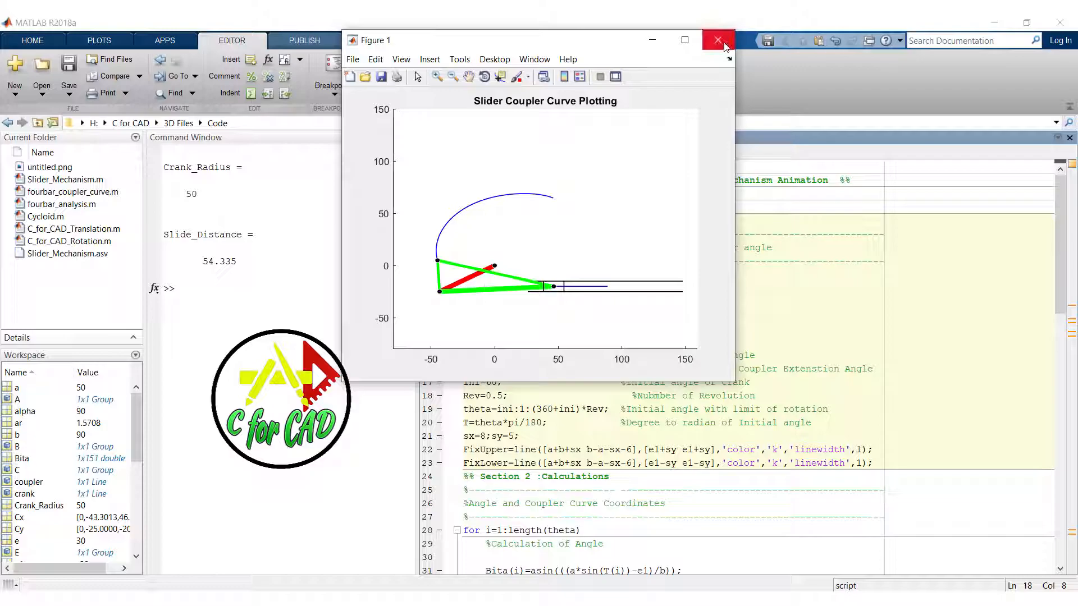
pyautogui.moveTo(719, 40)
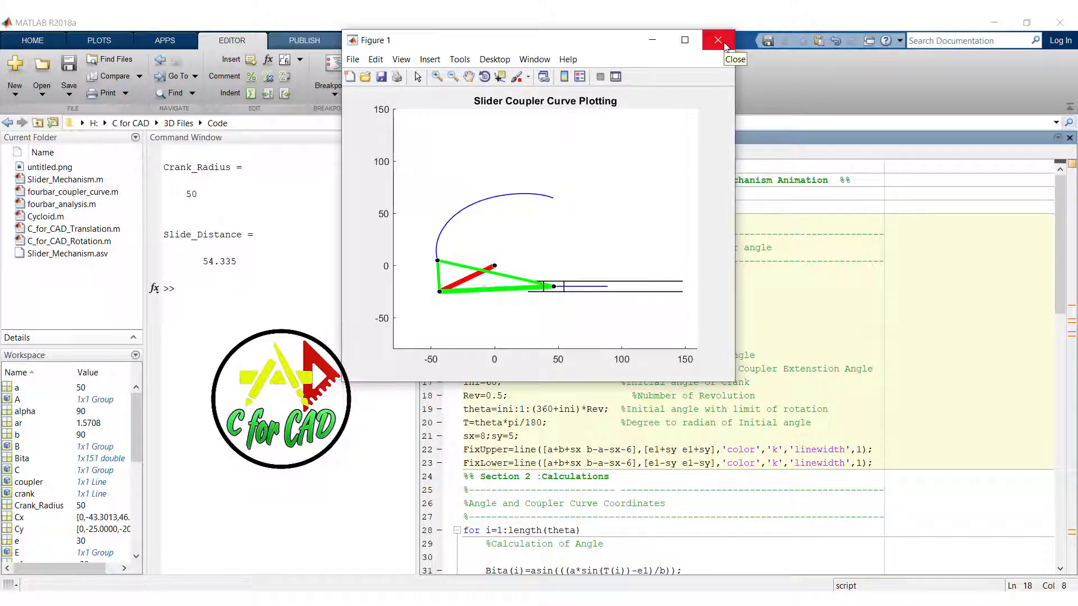